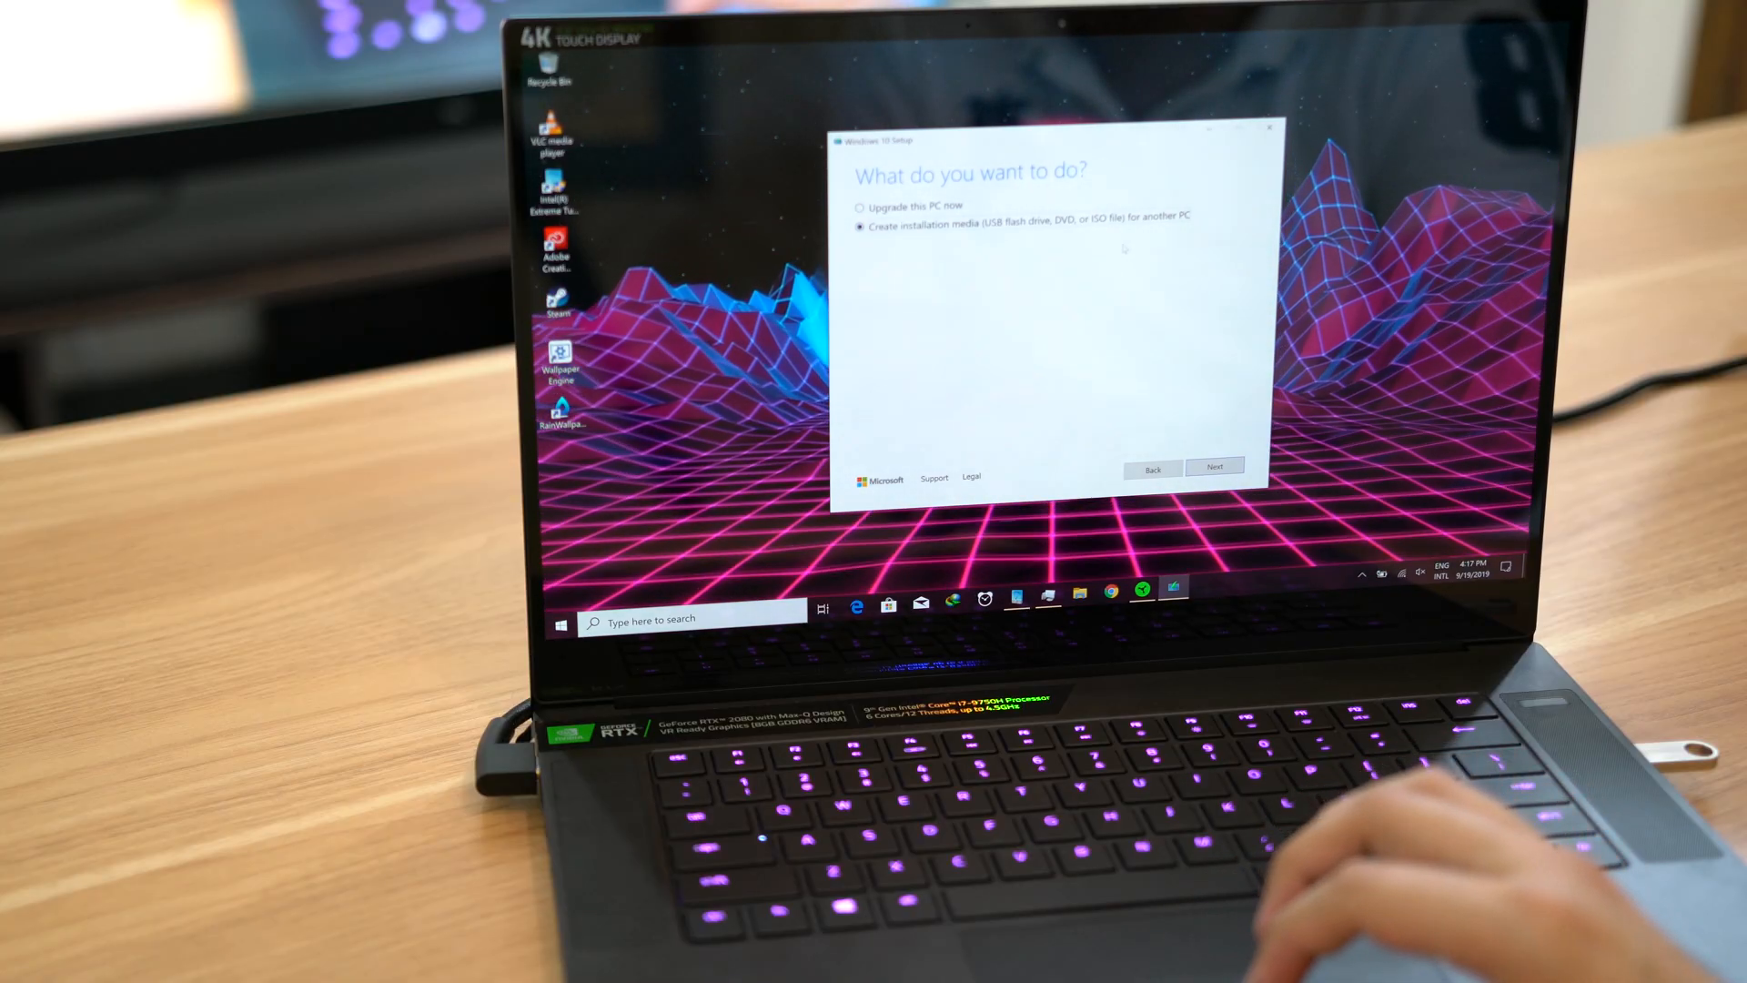
Create installation media on a USB flash drive, selecting the plugged-in removable drive.
click(1215, 466)
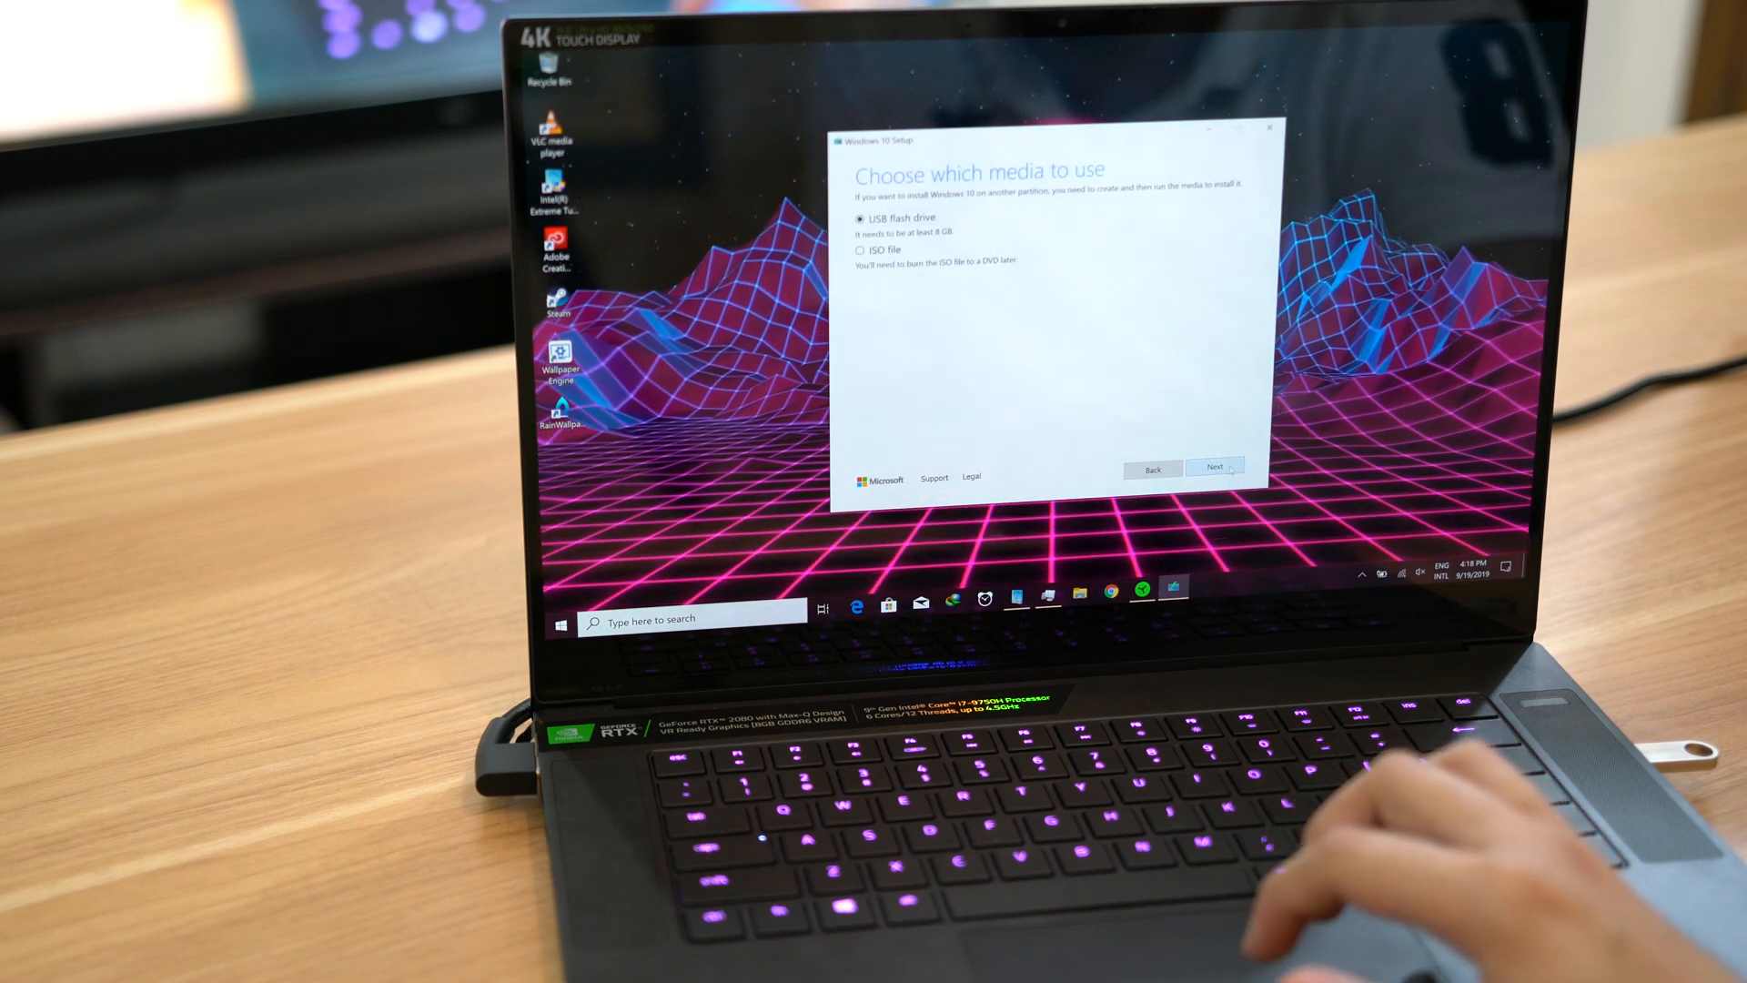
click(1215, 468)
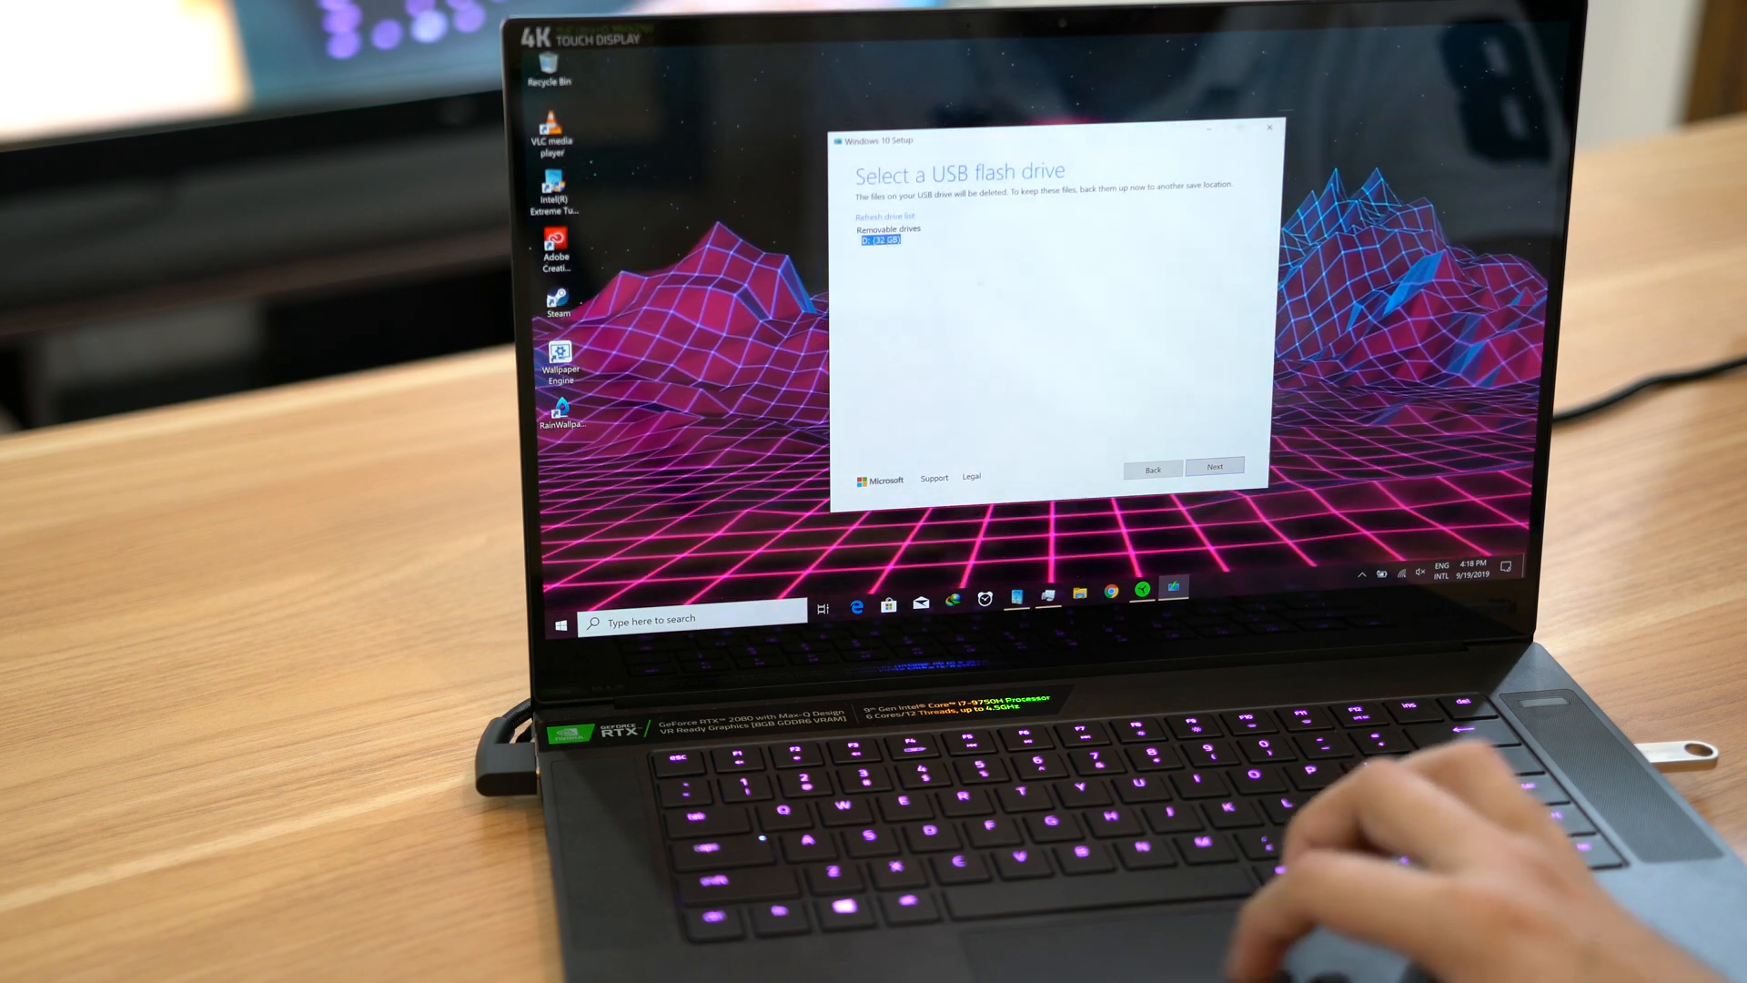
click(1216, 468)
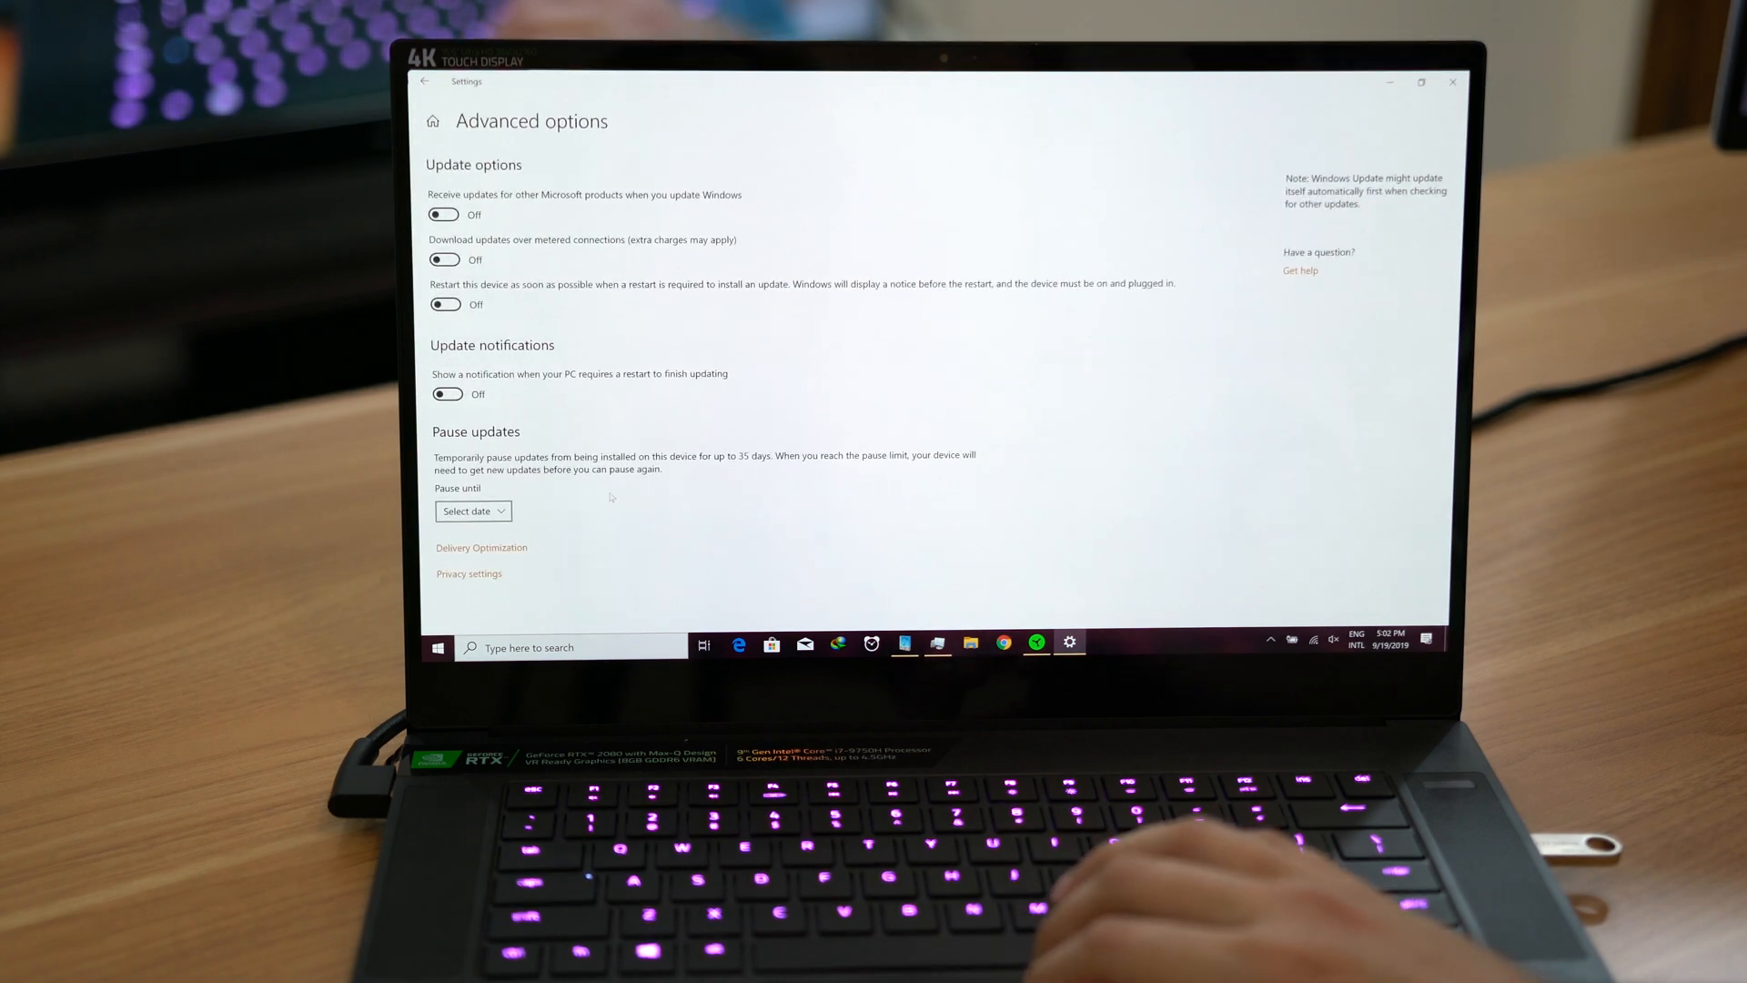
Restart from Update & Security's Recovery page via Advanced startup's Restart now.
click(430, 82)
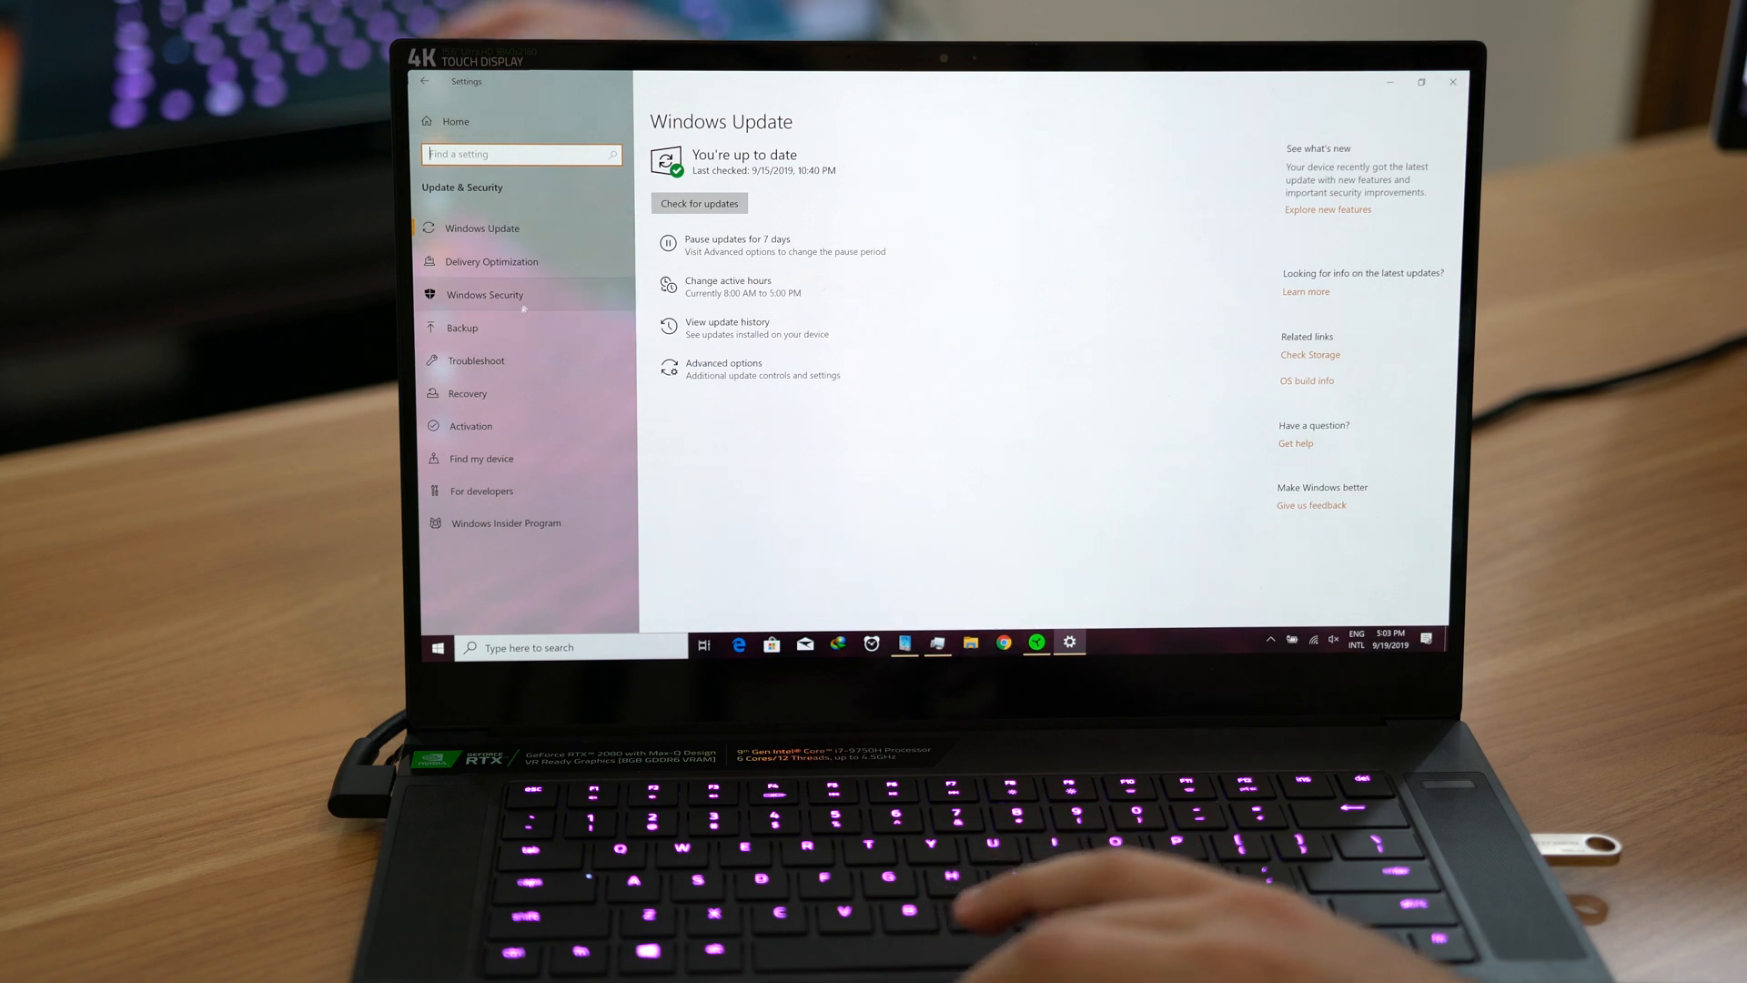
click(466, 393)
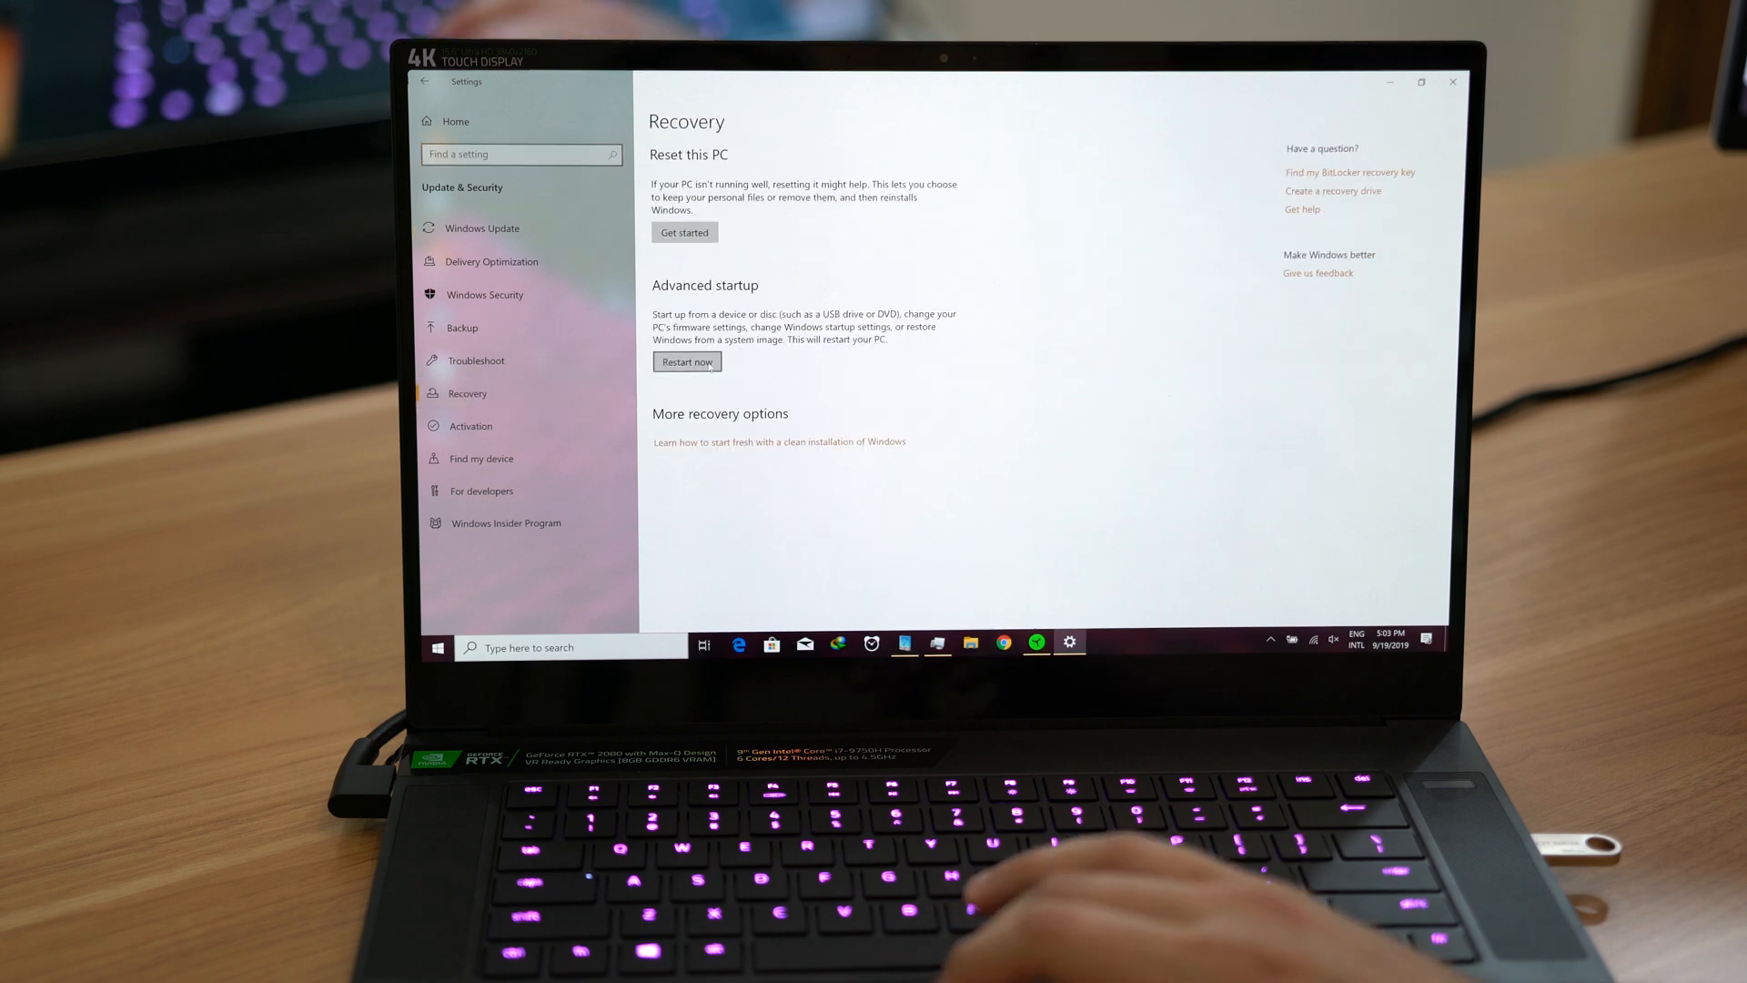
click(687, 362)
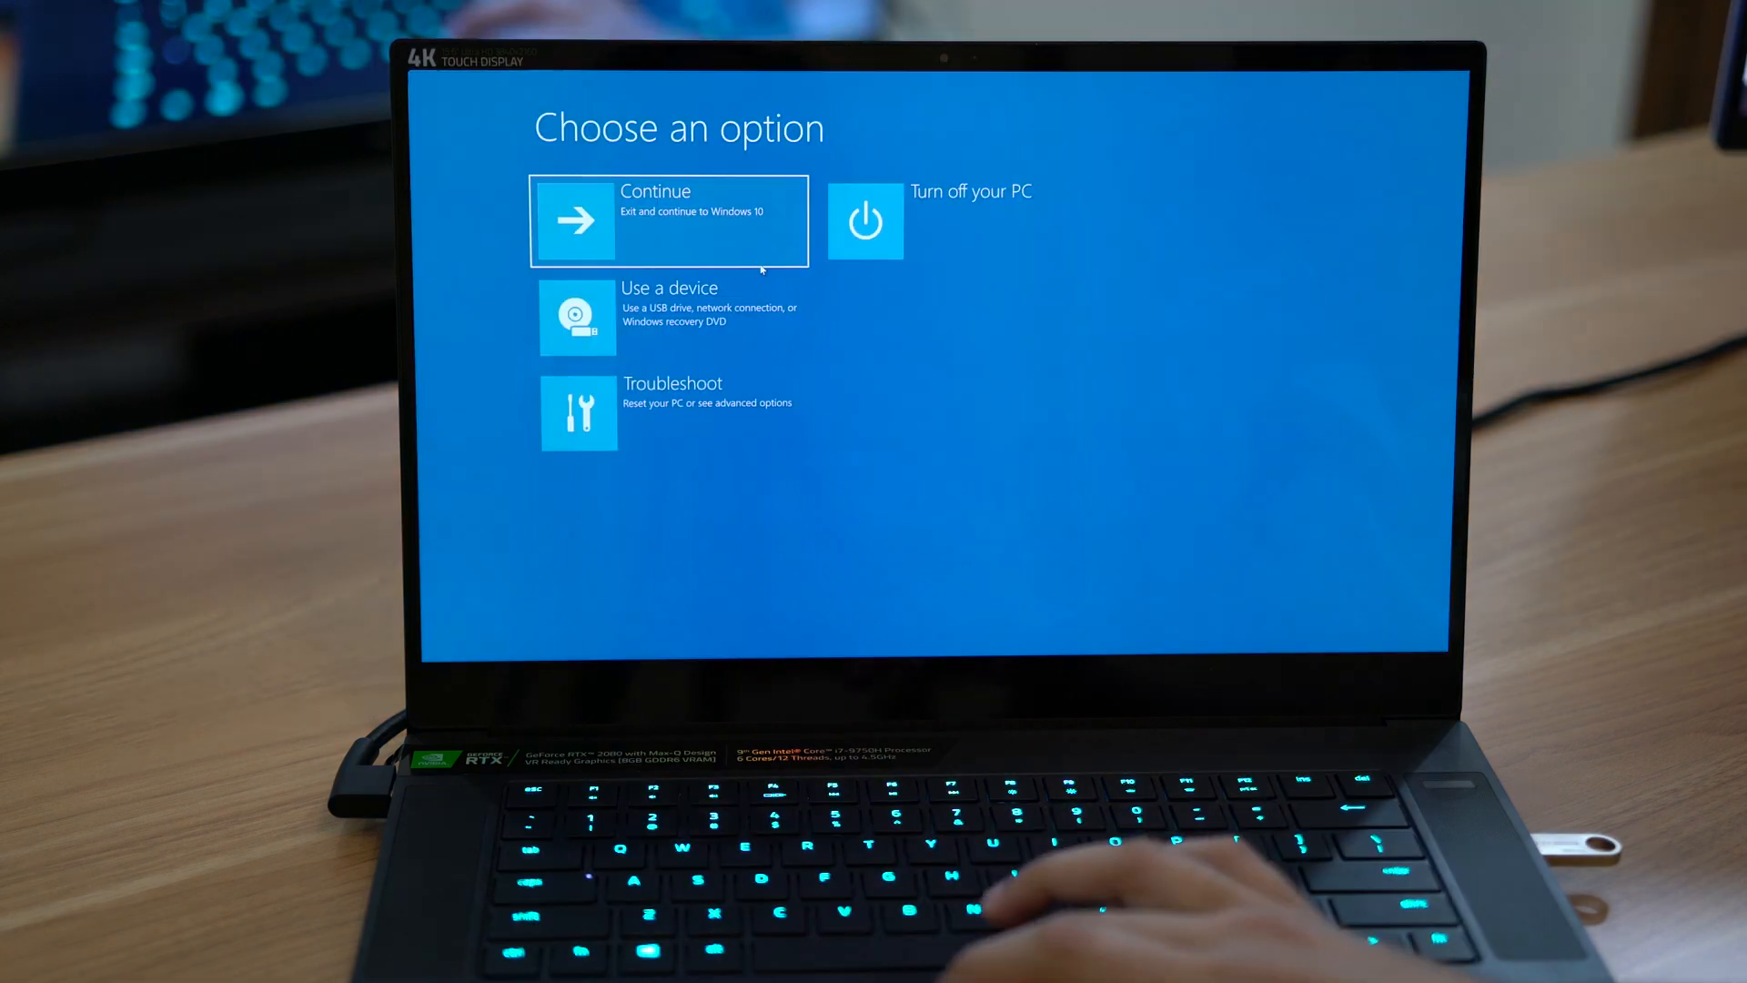
Choose Troubleshoot on the recovery 'Choose an option' screen.
click(668, 412)
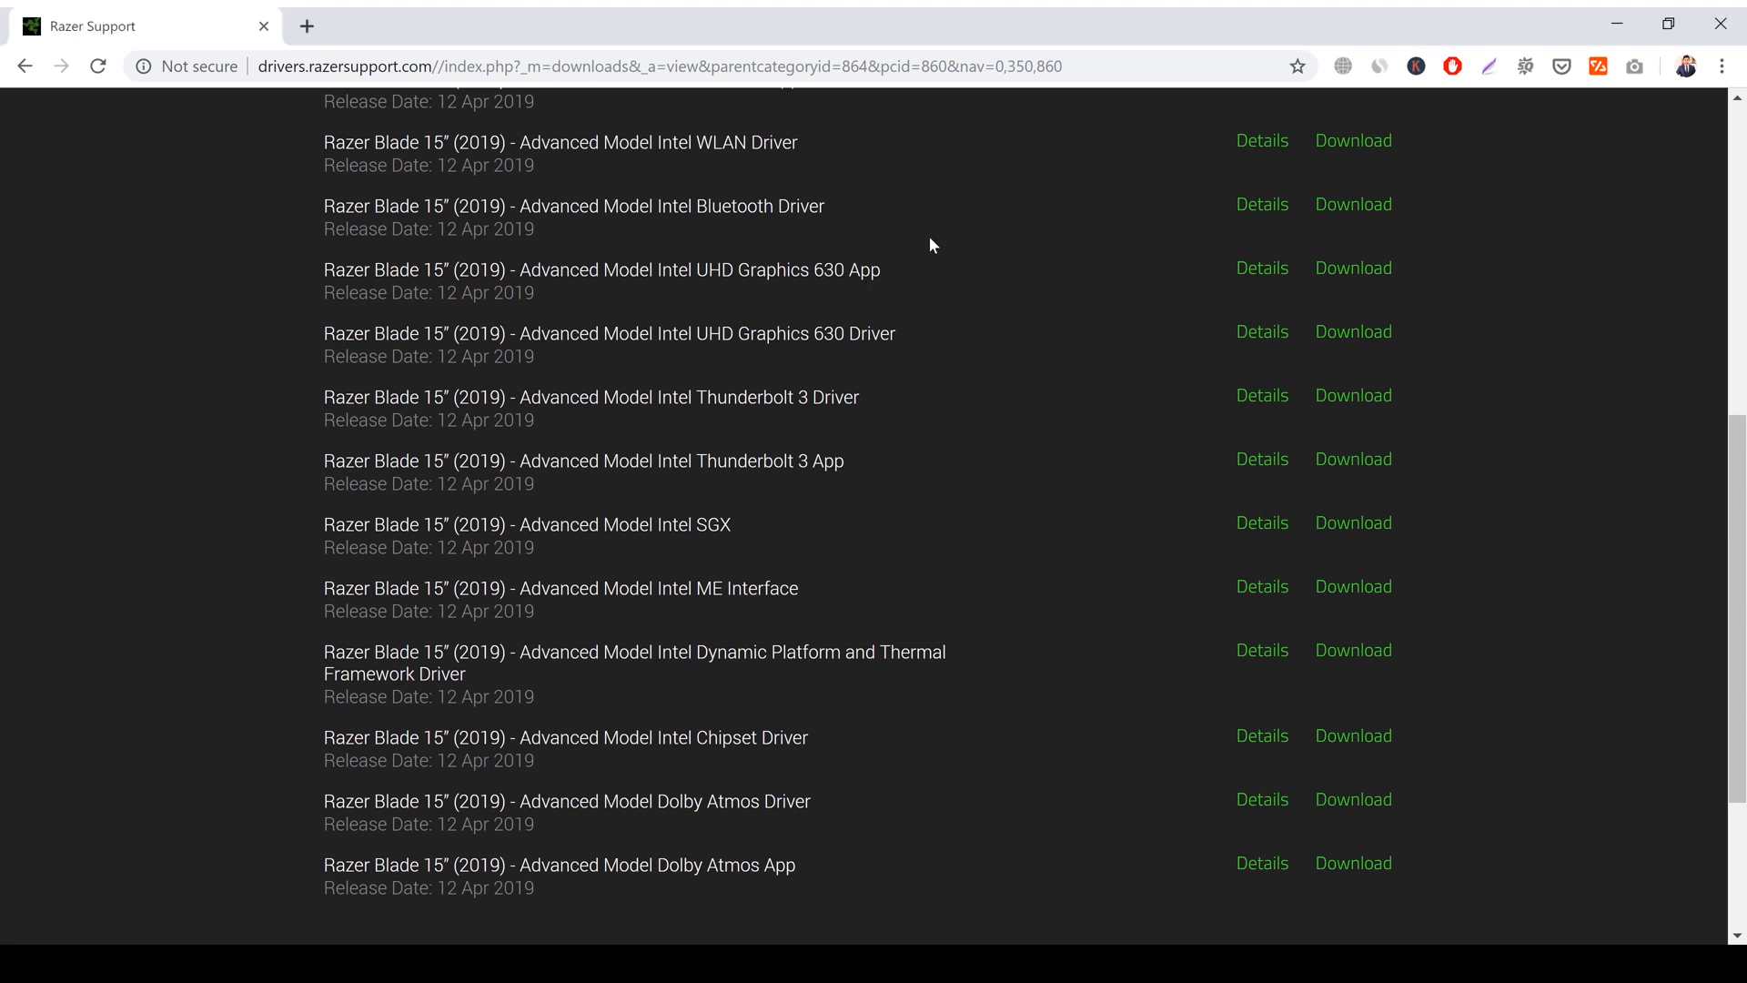
scroll(up, 3)
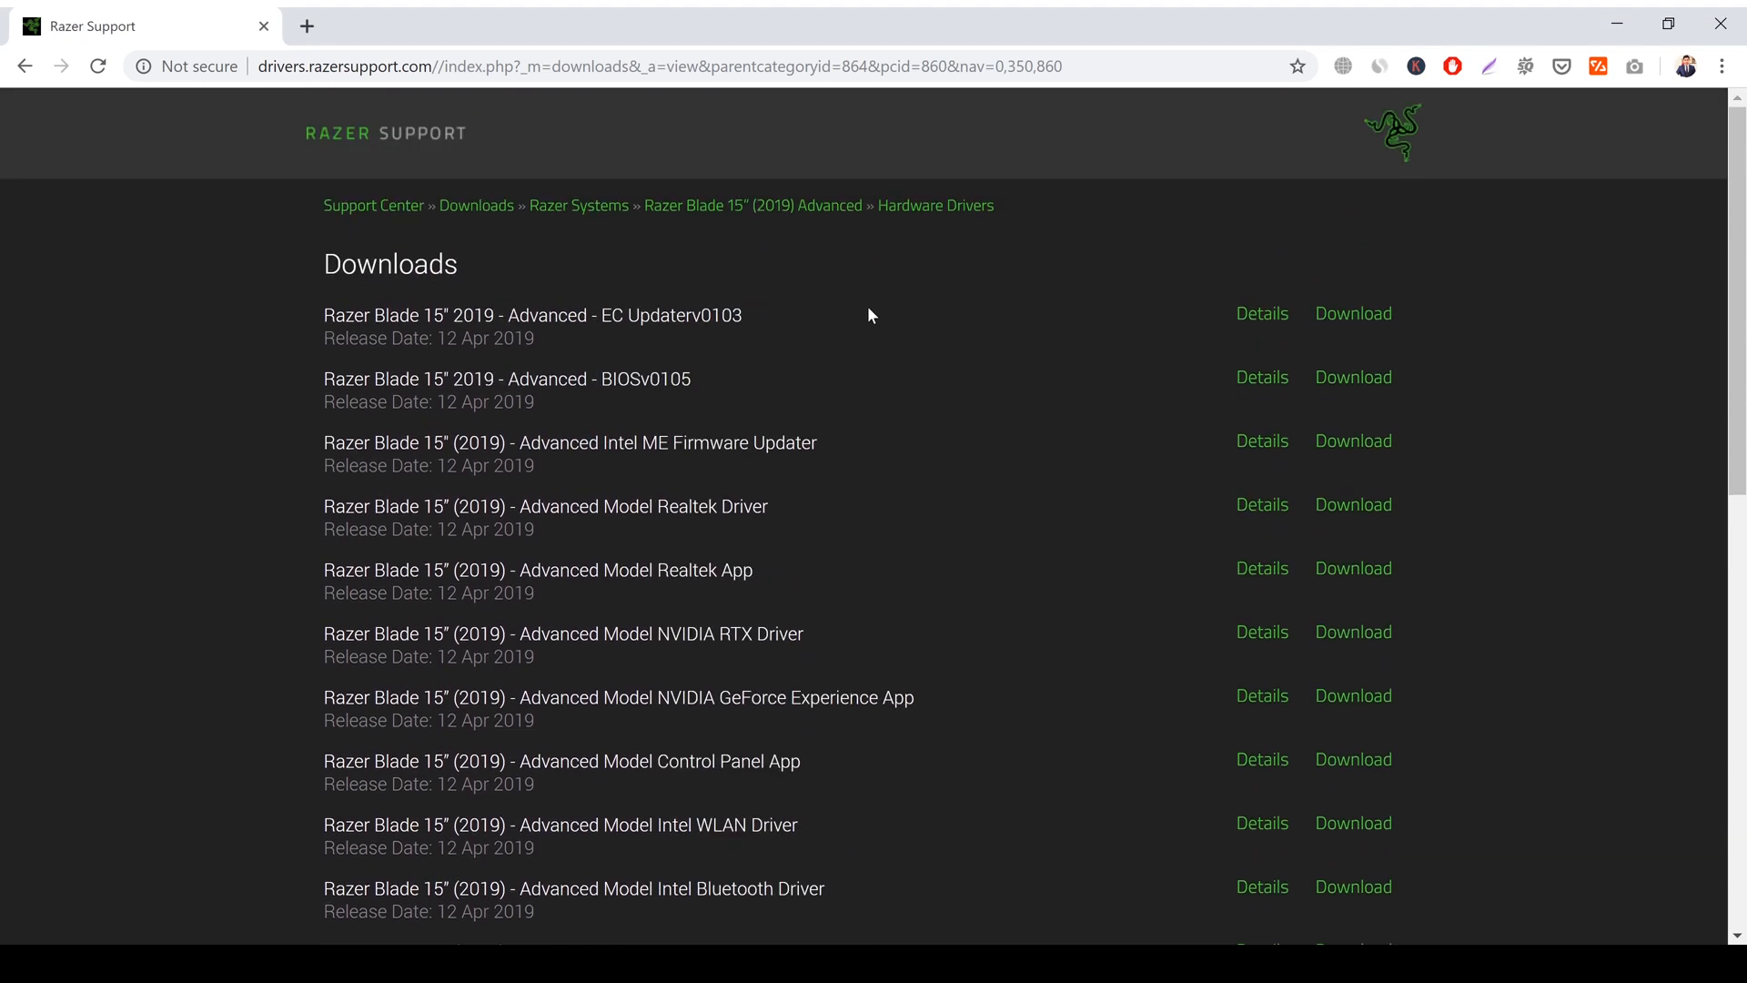
mouse_move(417, 320)
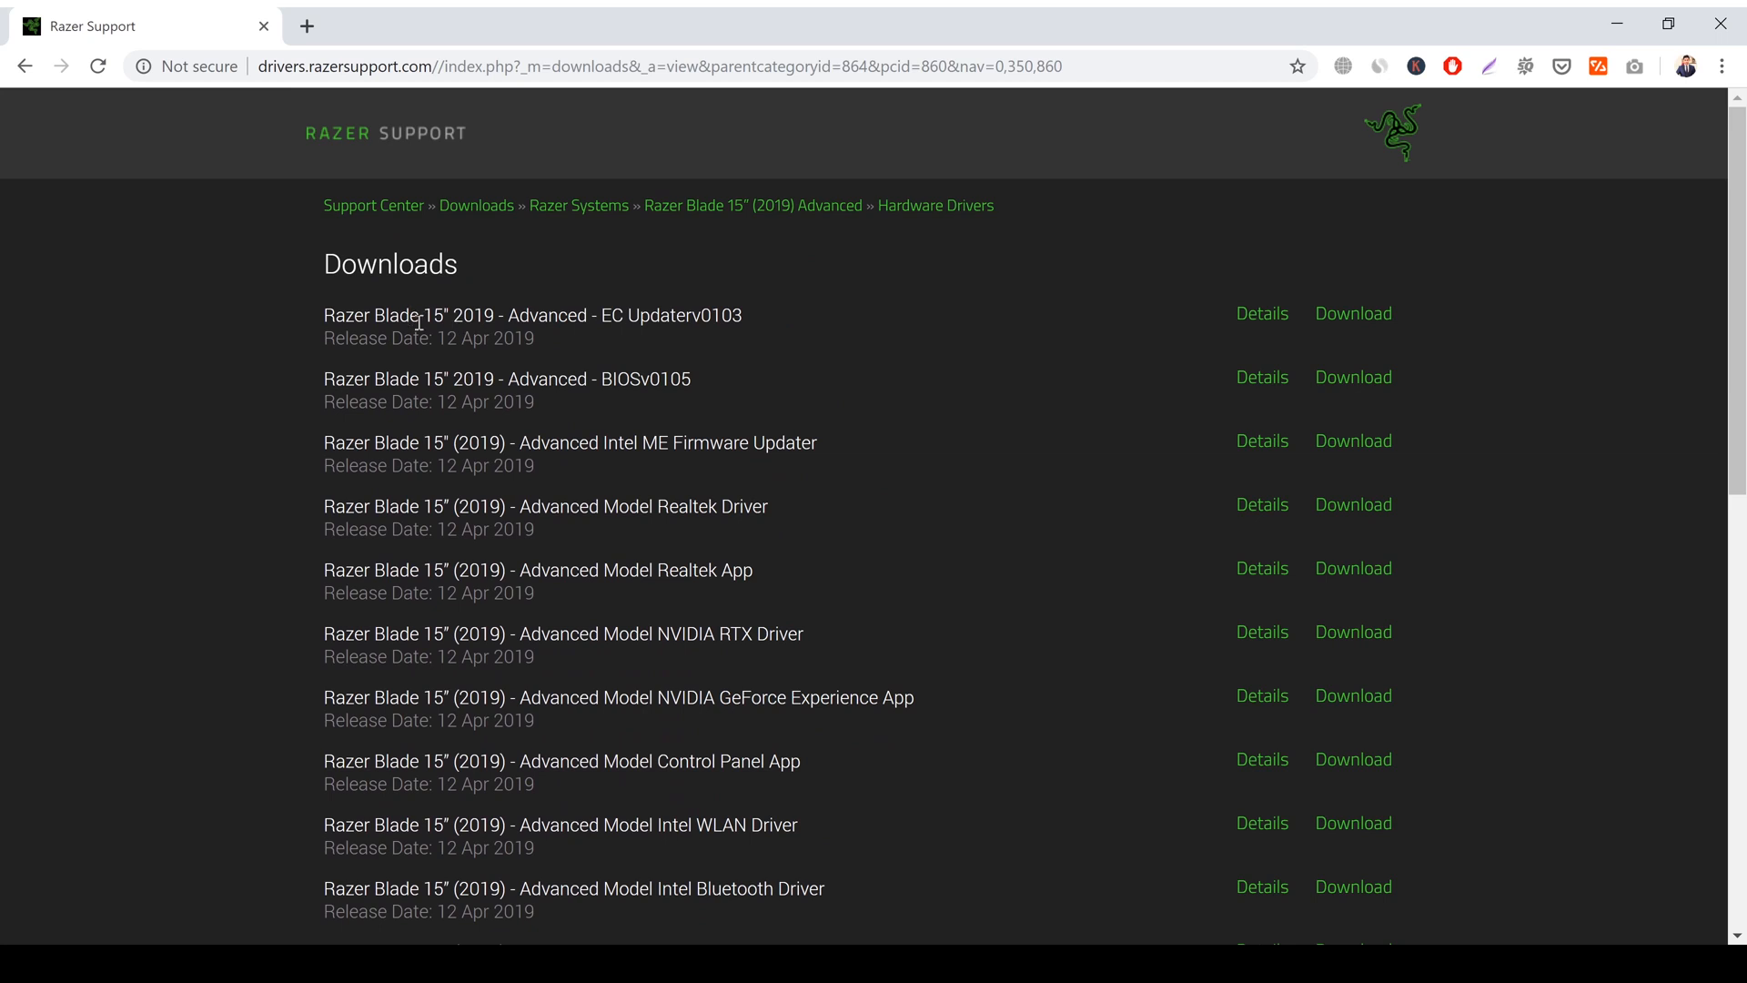
mouse_move(1349, 418)
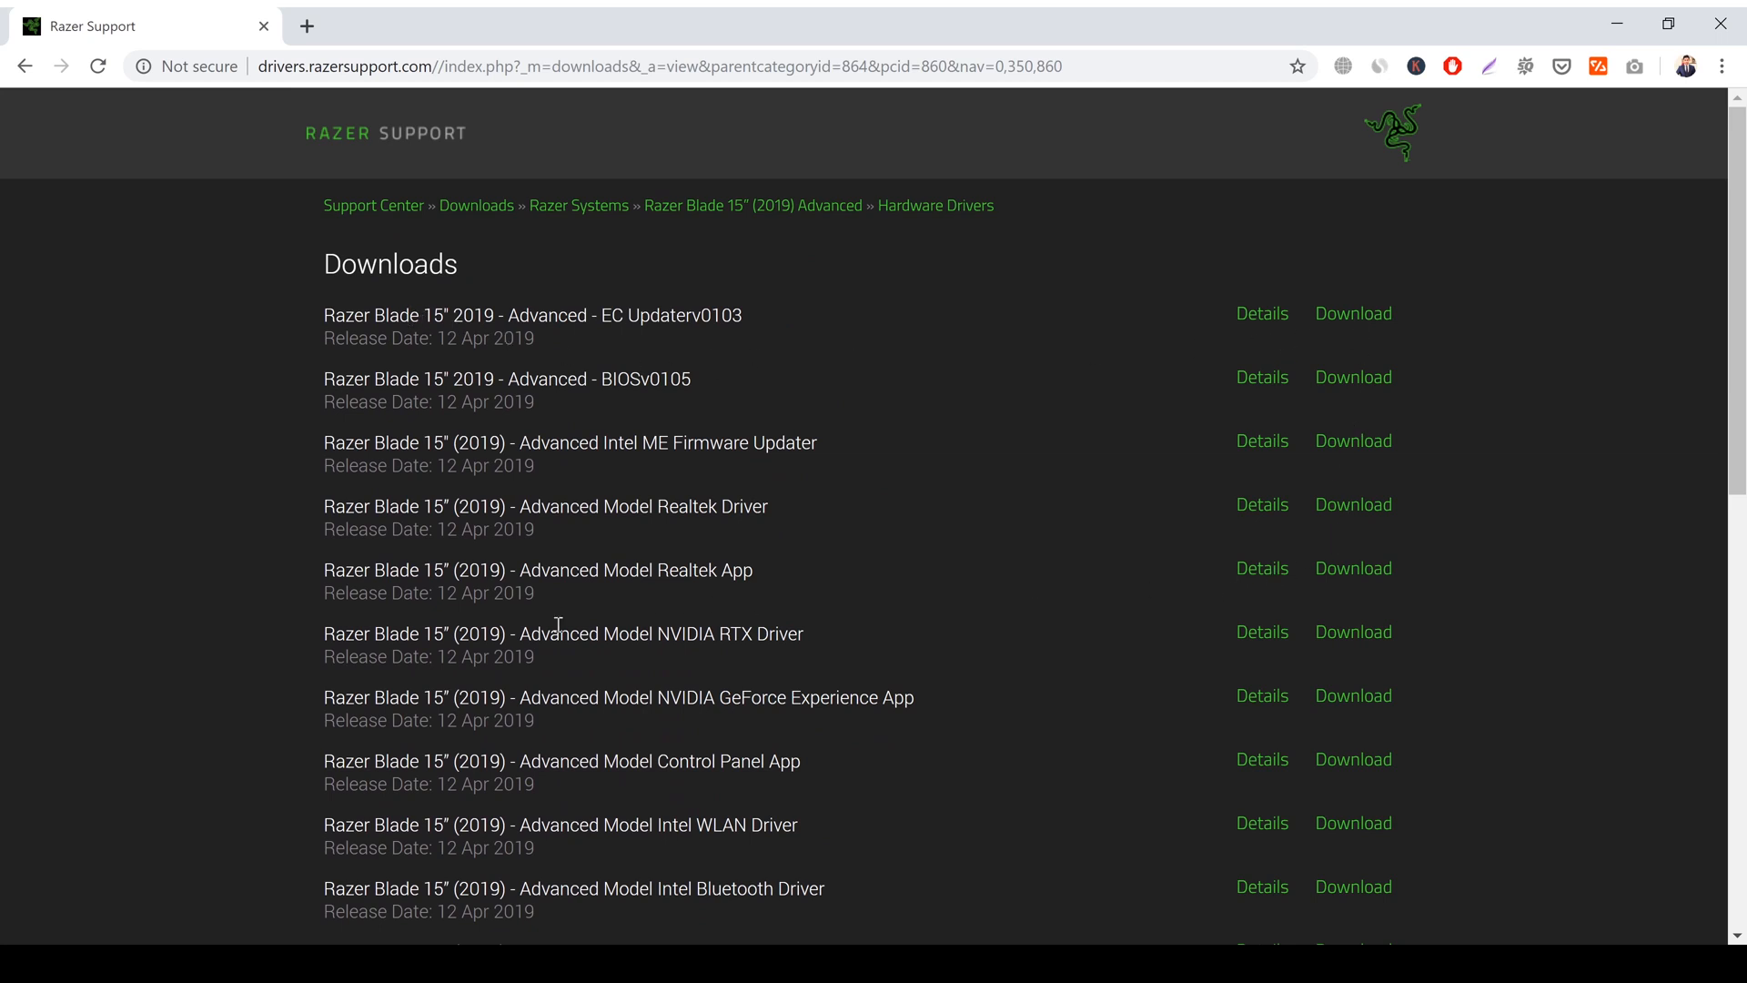
scroll(down, 3)
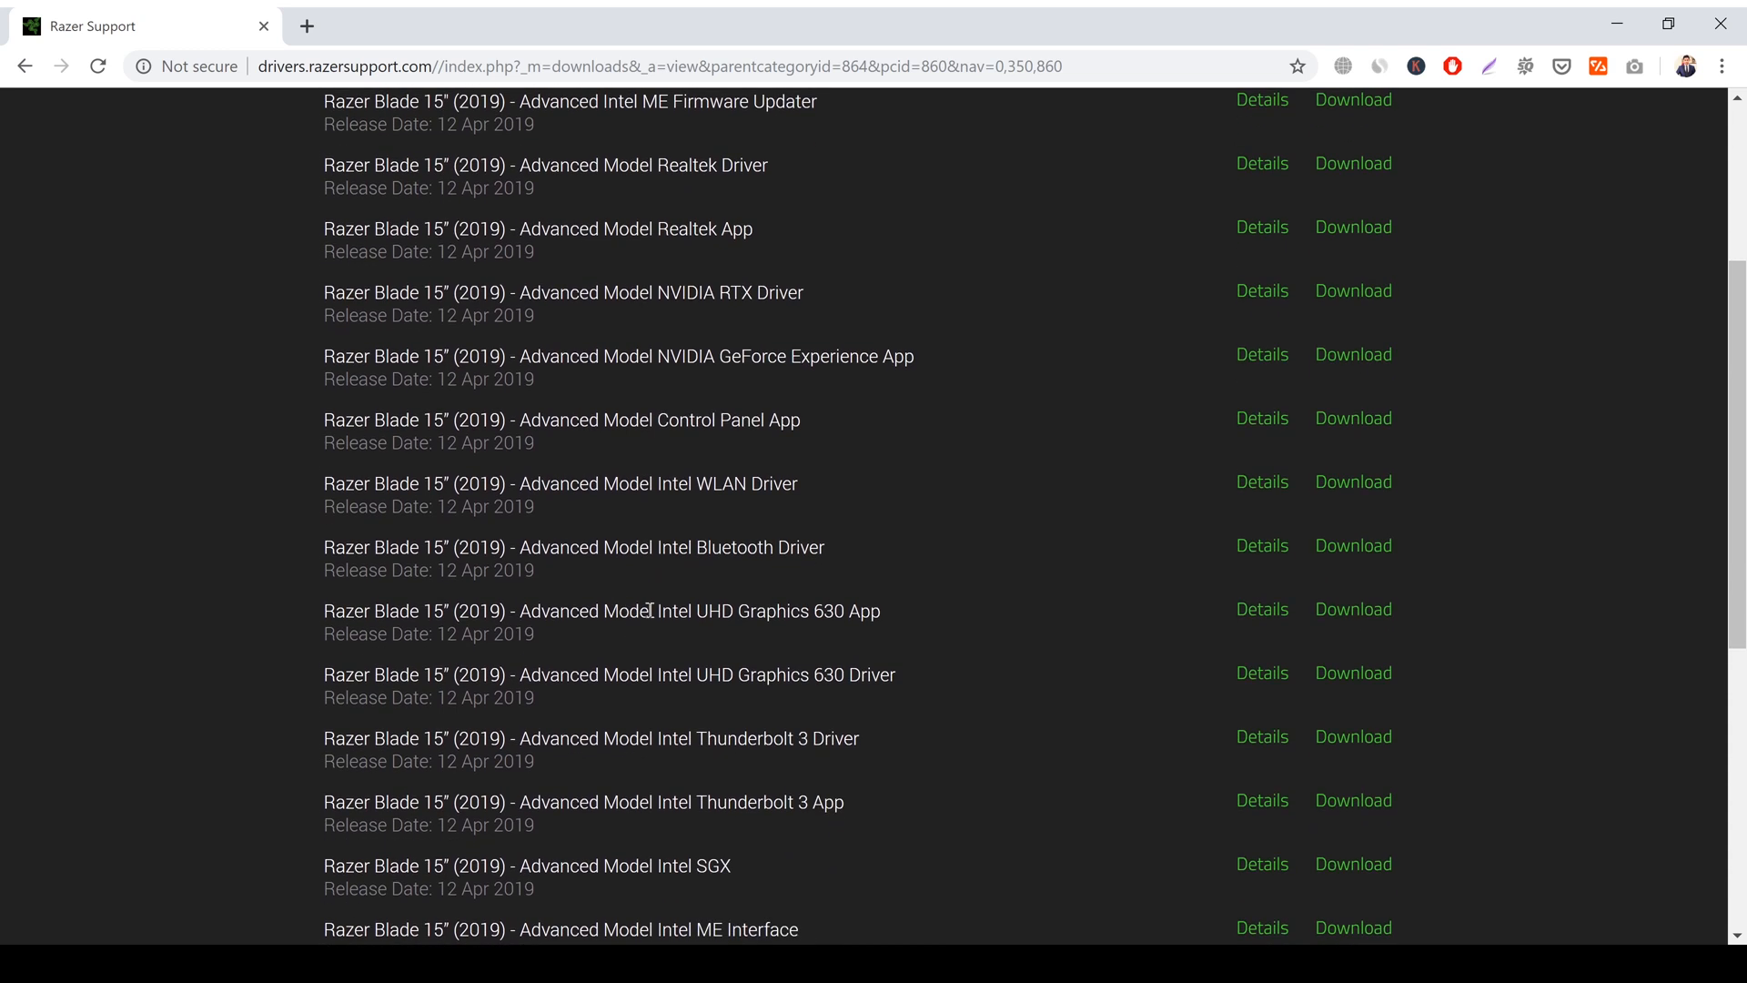
scroll(down, 3)
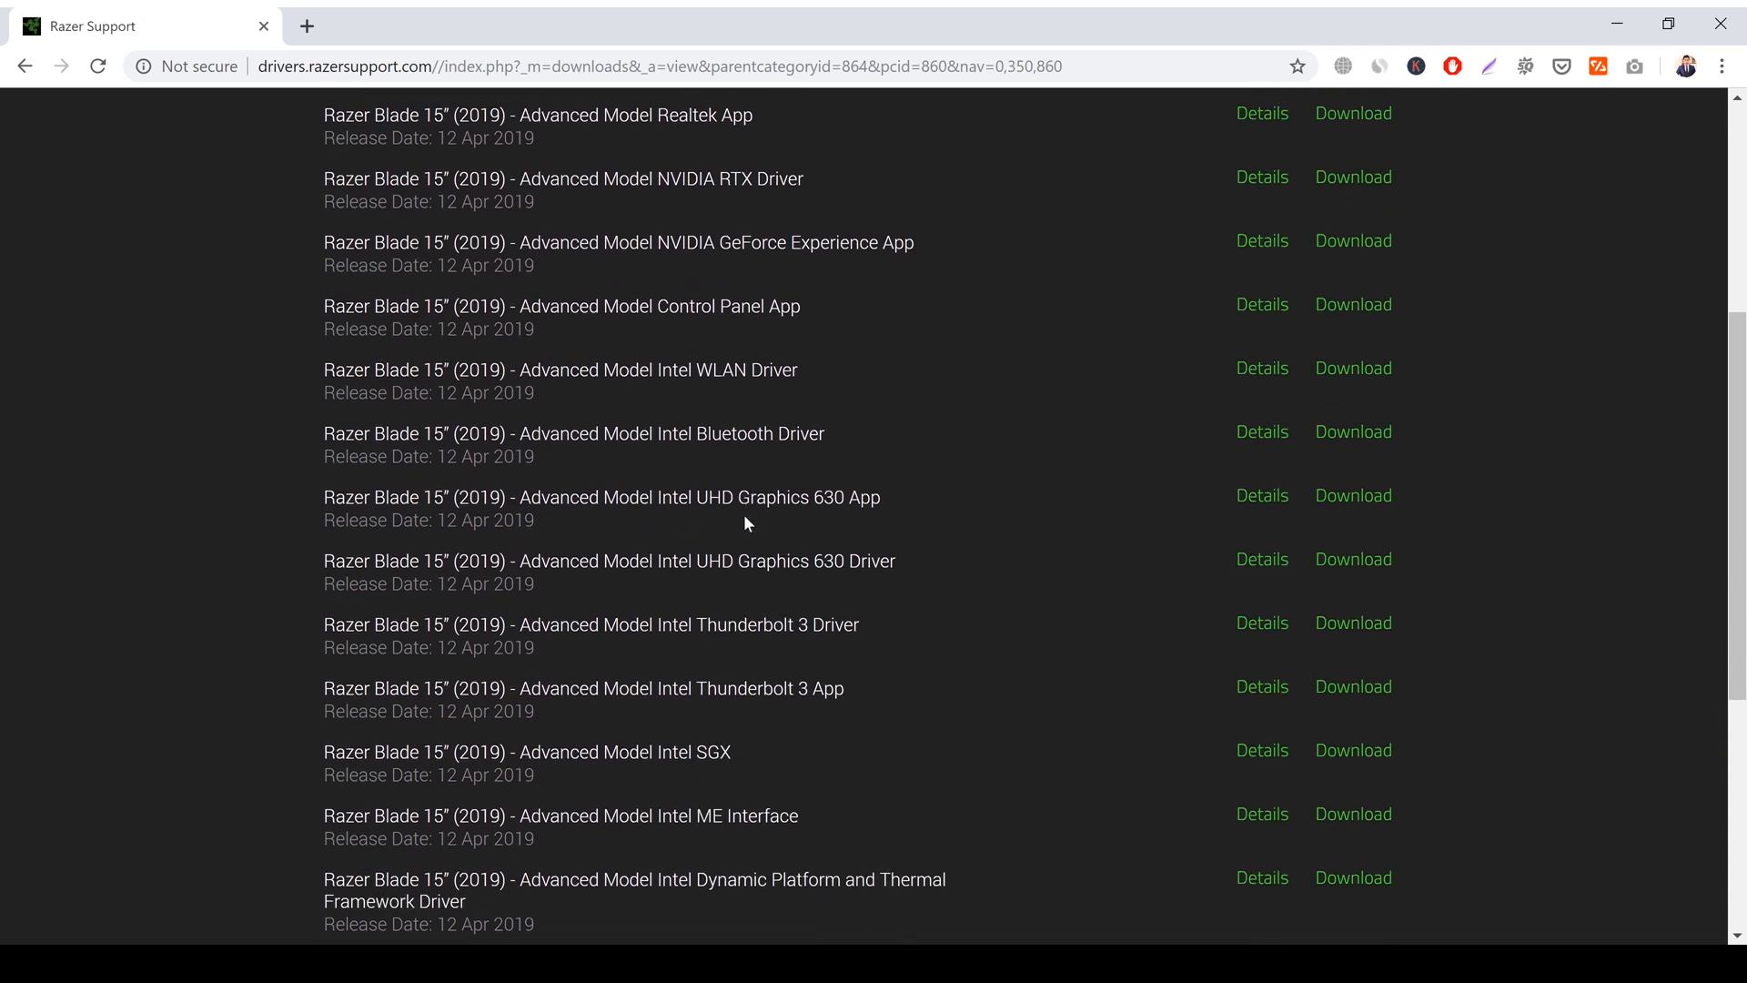
scroll(down, 3)
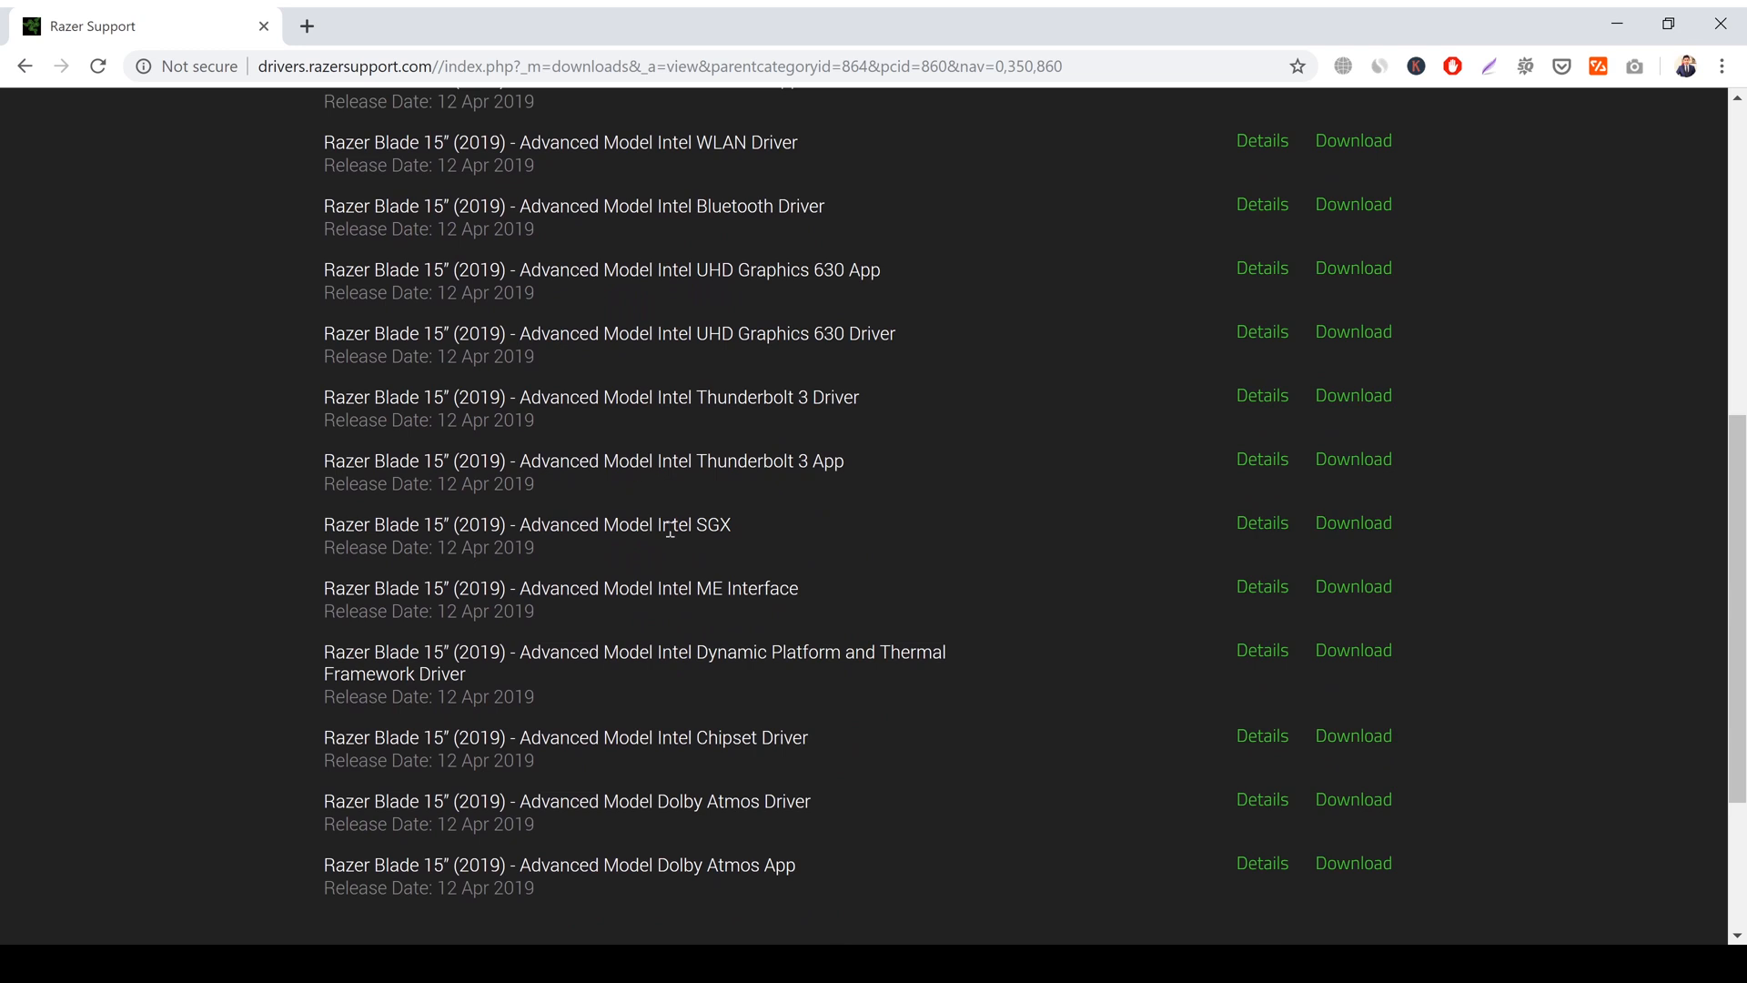
mouse_move(1389, 615)
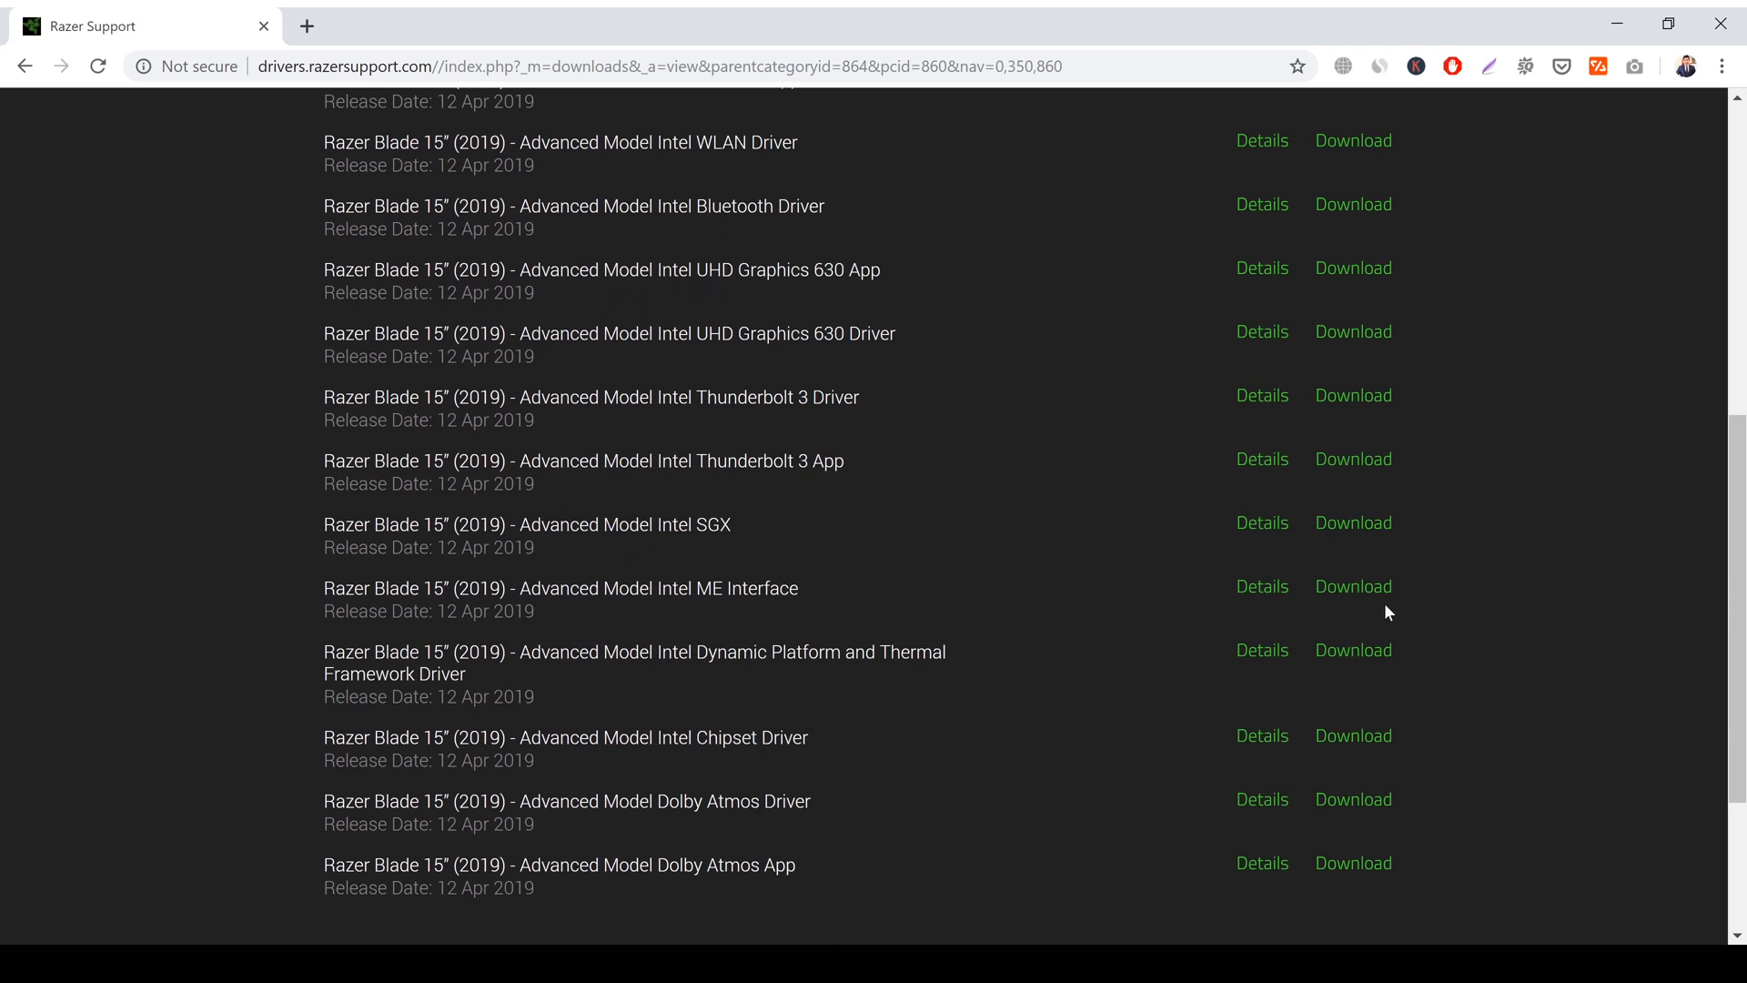
mouse_move(493, 874)
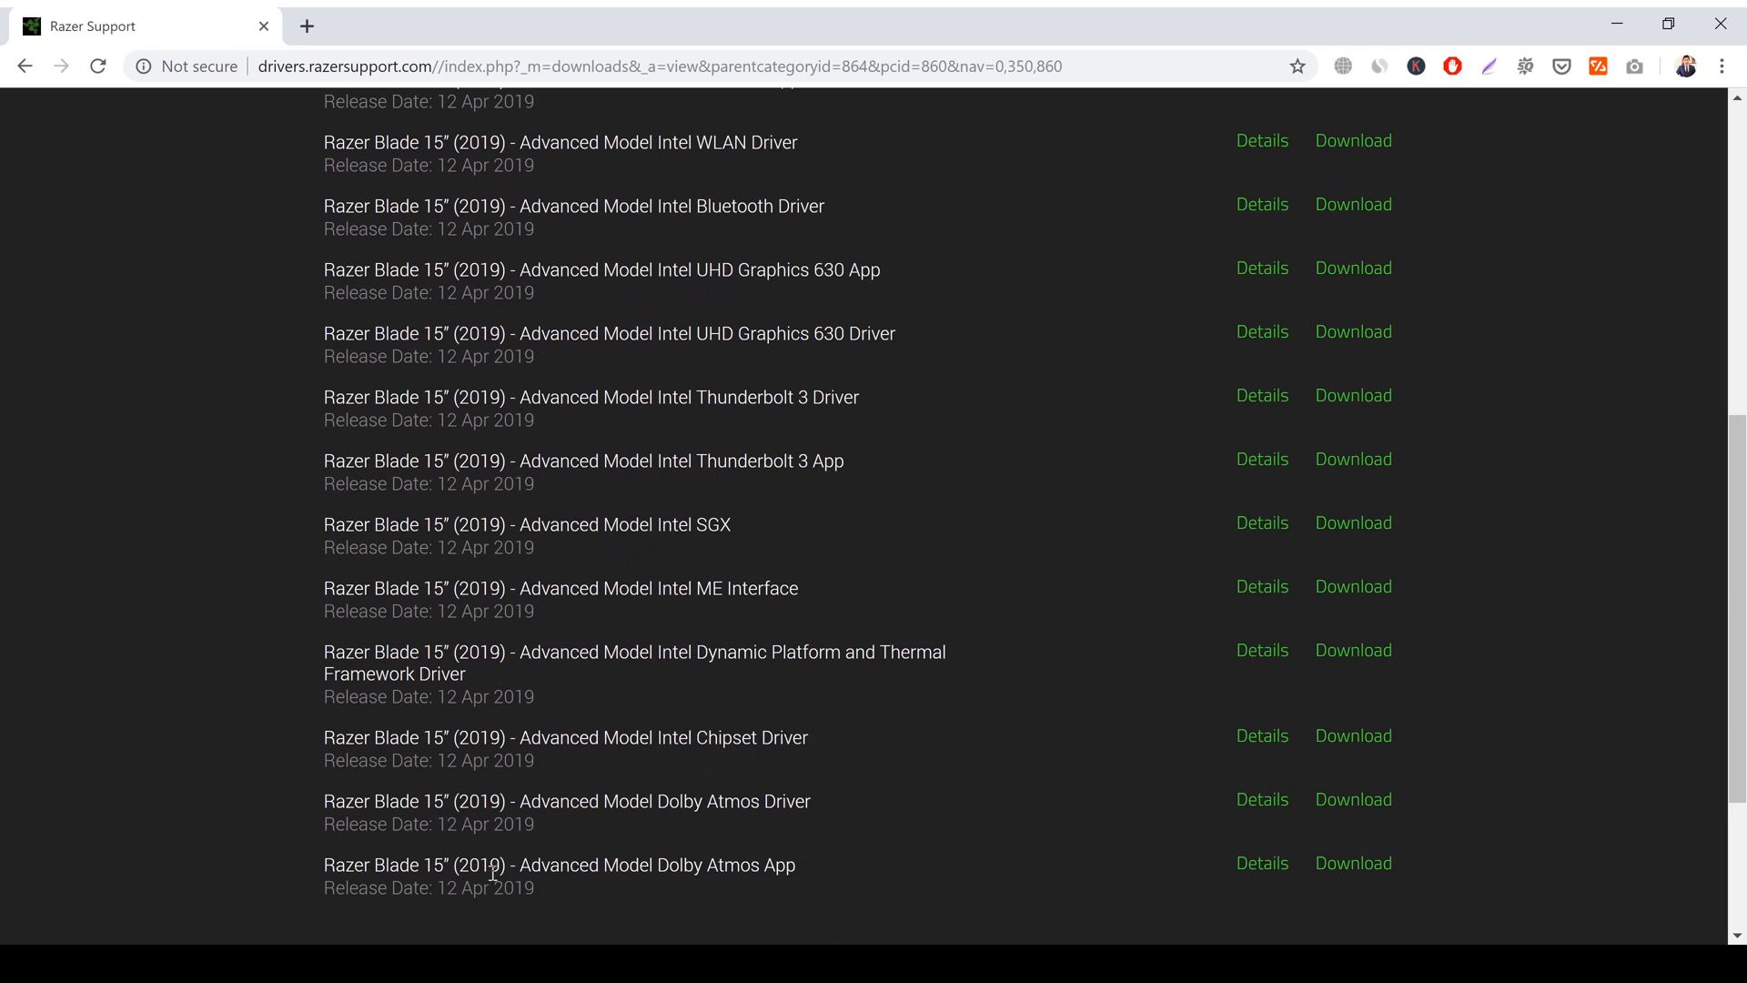